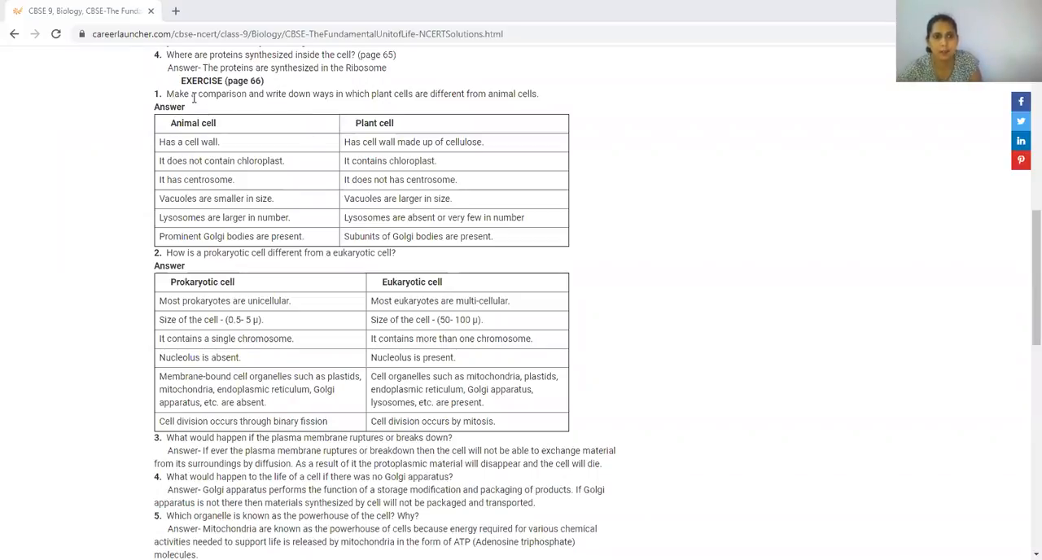
- Select question 1's wording and write 'does not' in red beside the animal cell-wall entry
left_click_drag(166, 94, 277, 95)
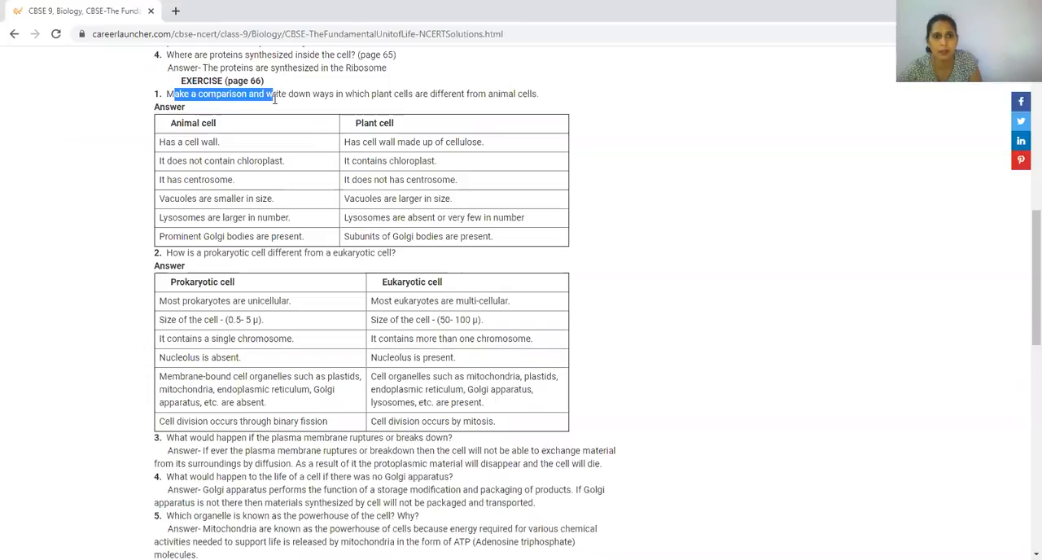
left_click_drag(269, 94, 522, 106)
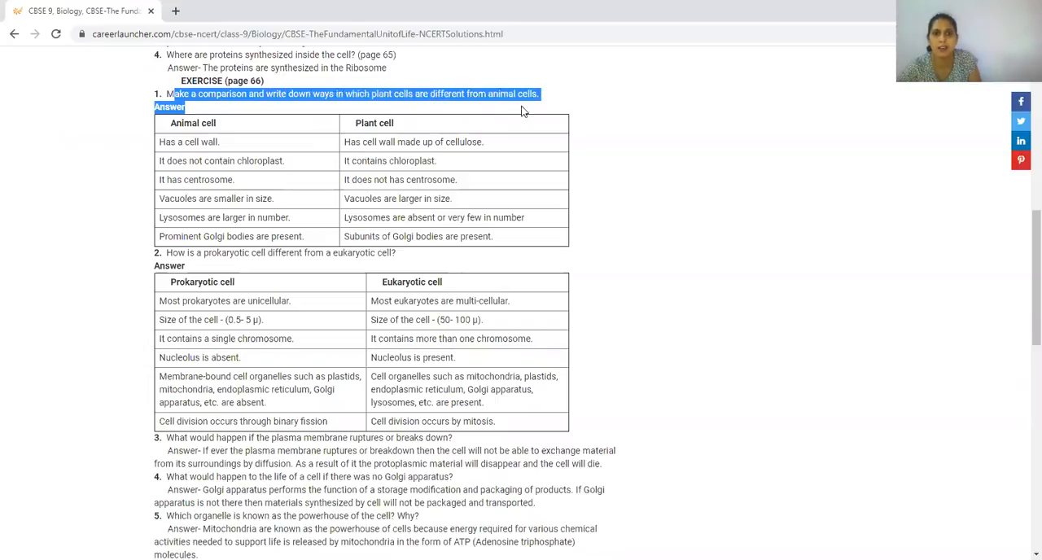
mouse_move(560, 130)
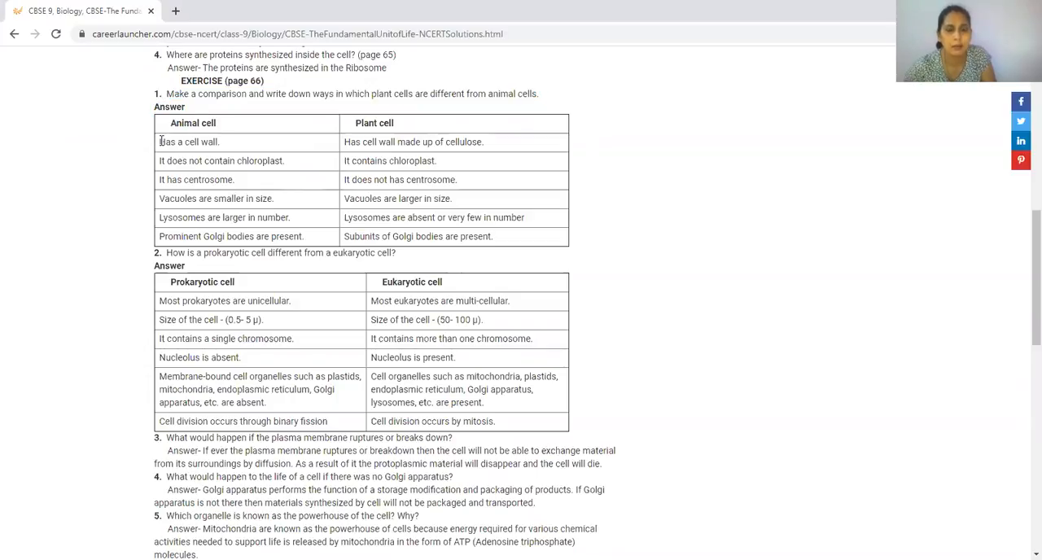
double_click(167, 141)
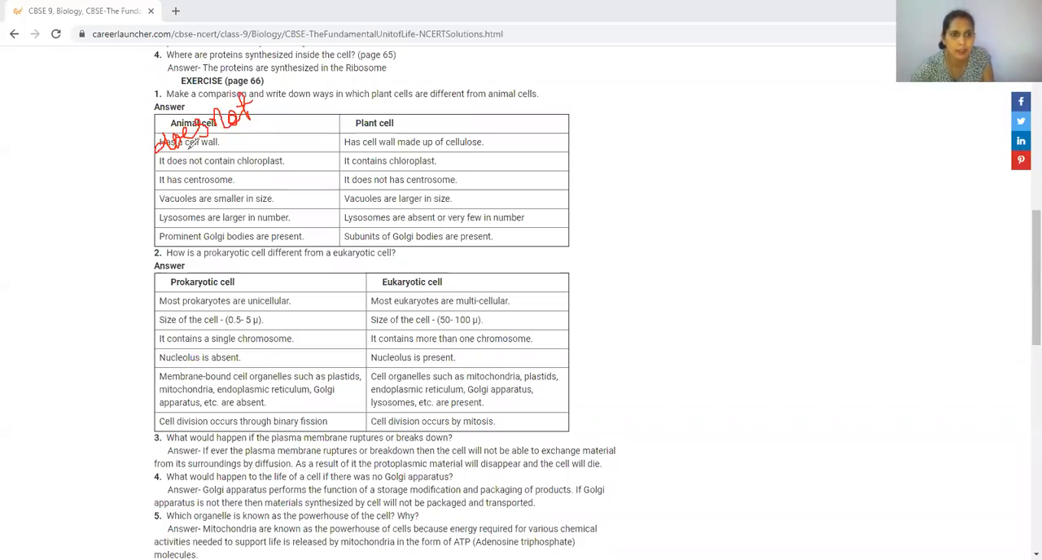
- Mark the animal cell-wall row and strike through the plant cell Golgi bodies row in red
left_click_drag(196, 147, 269, 114)
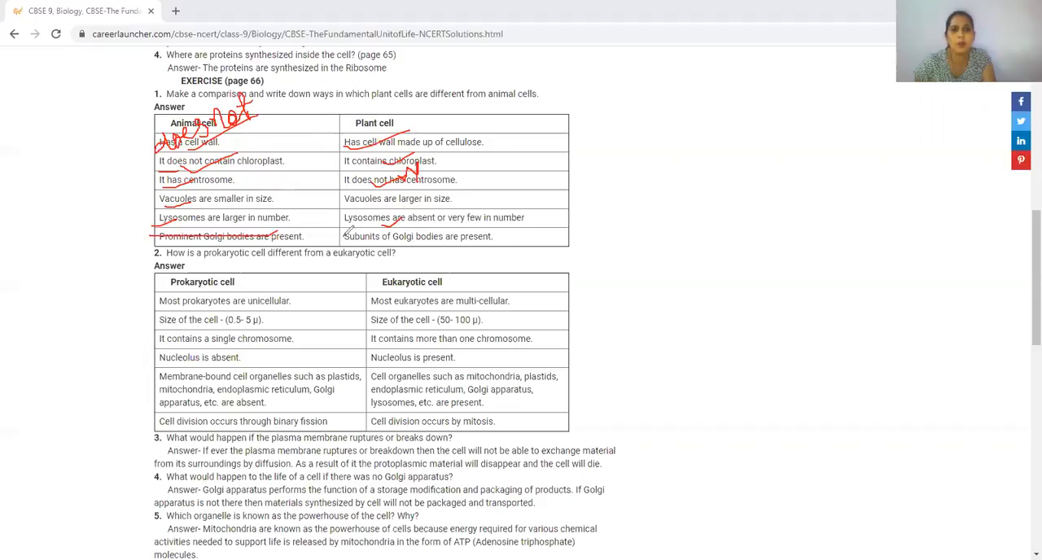
left_click_drag(343, 236, 472, 235)
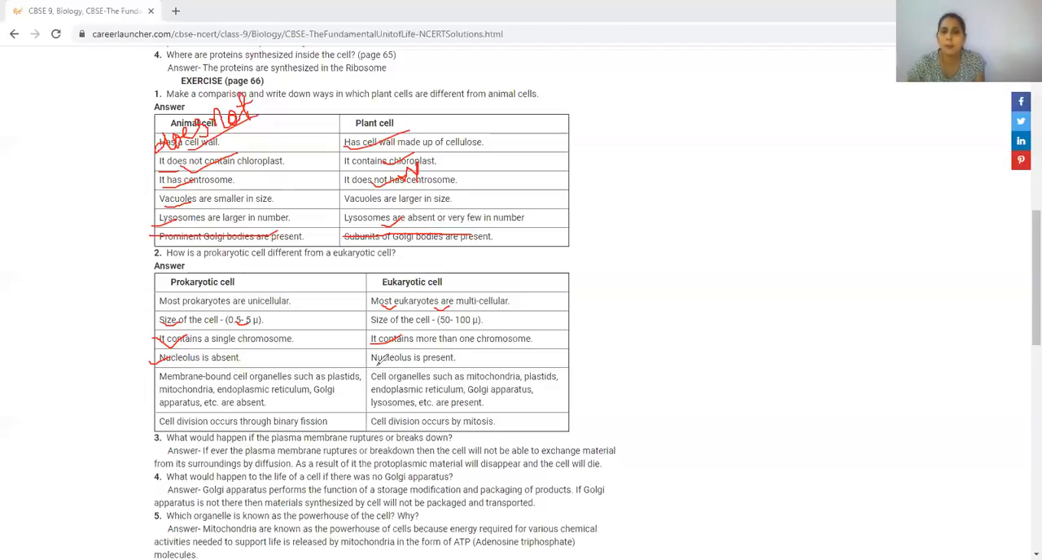
- Underline the prokaryotic table rows in red down to the cell division by mitosis row
left_click_drag(377, 368, 423, 358)
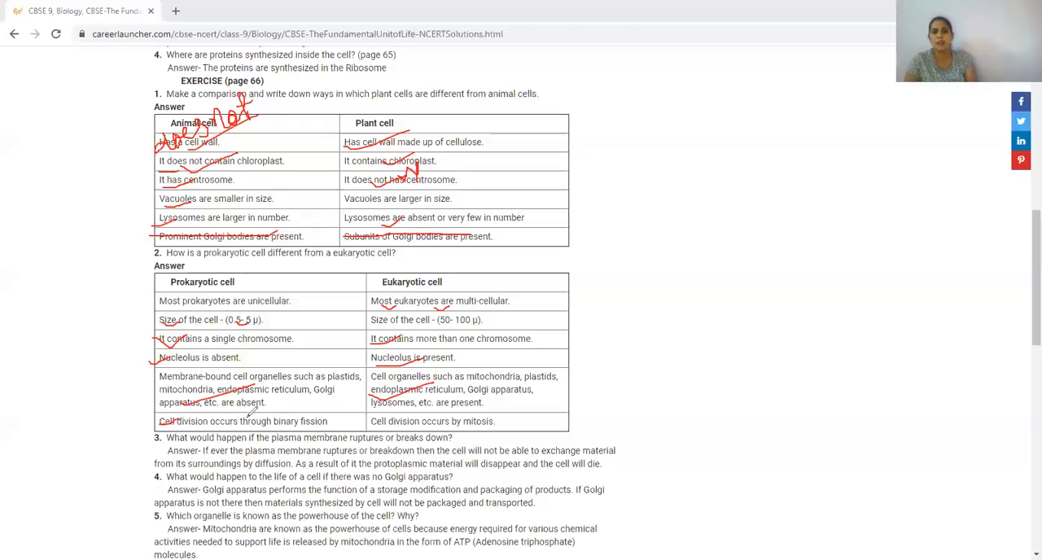
mouse_move(309, 416)
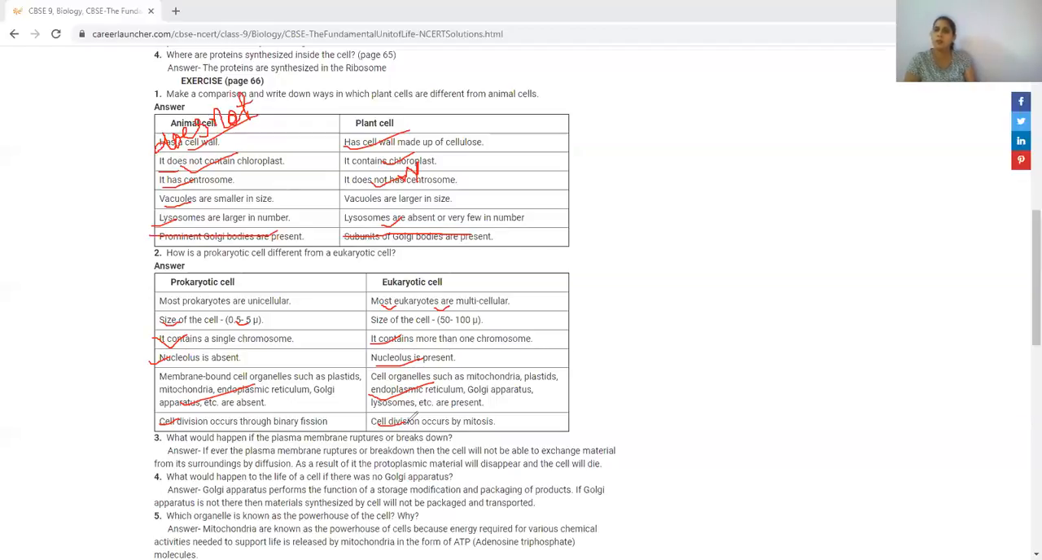
mouse_move(501, 422)
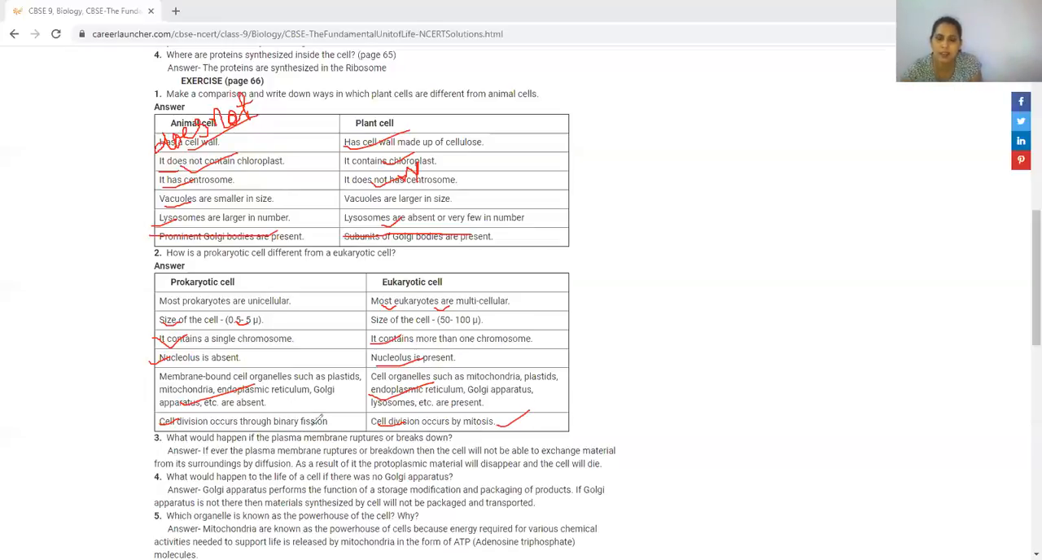
left_click_drag(306, 427, 355, 410)
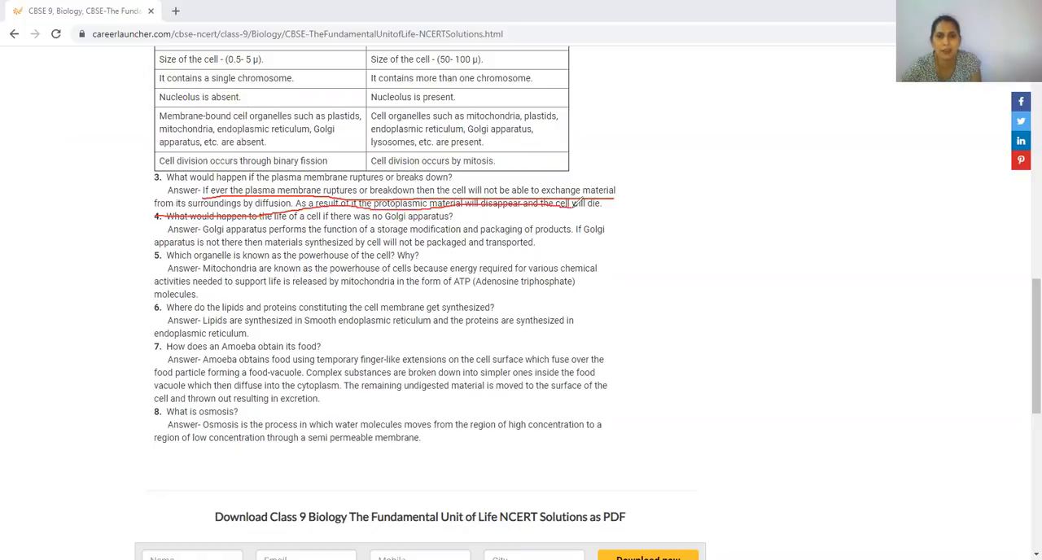
mouse_move(742, 111)
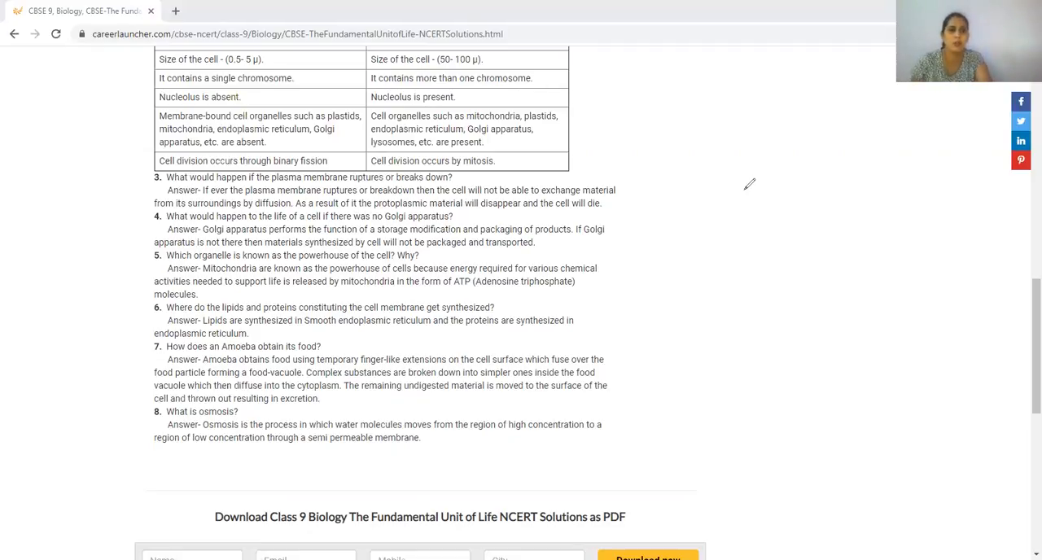
mouse_move(772, 94)
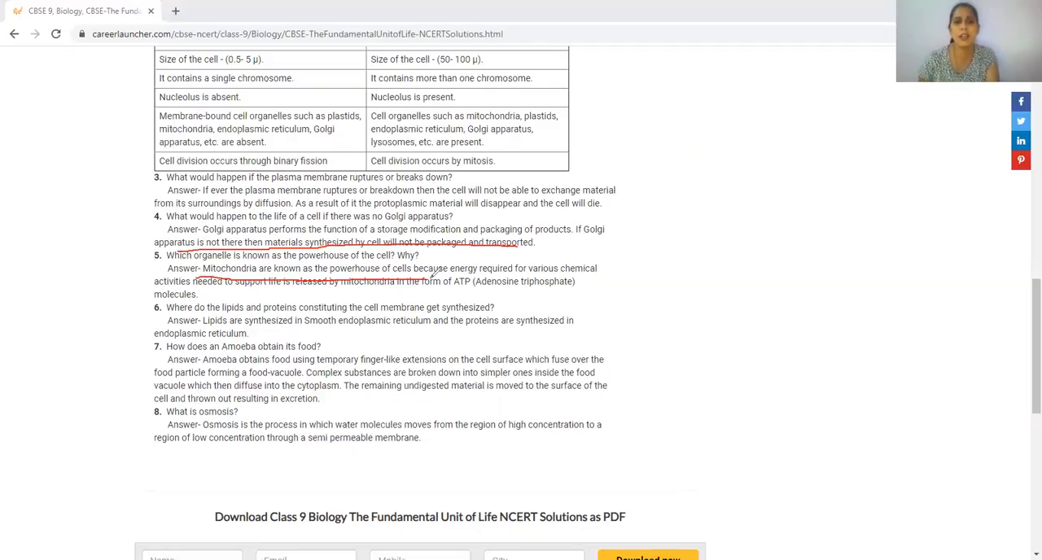
mouse_move(464, 264)
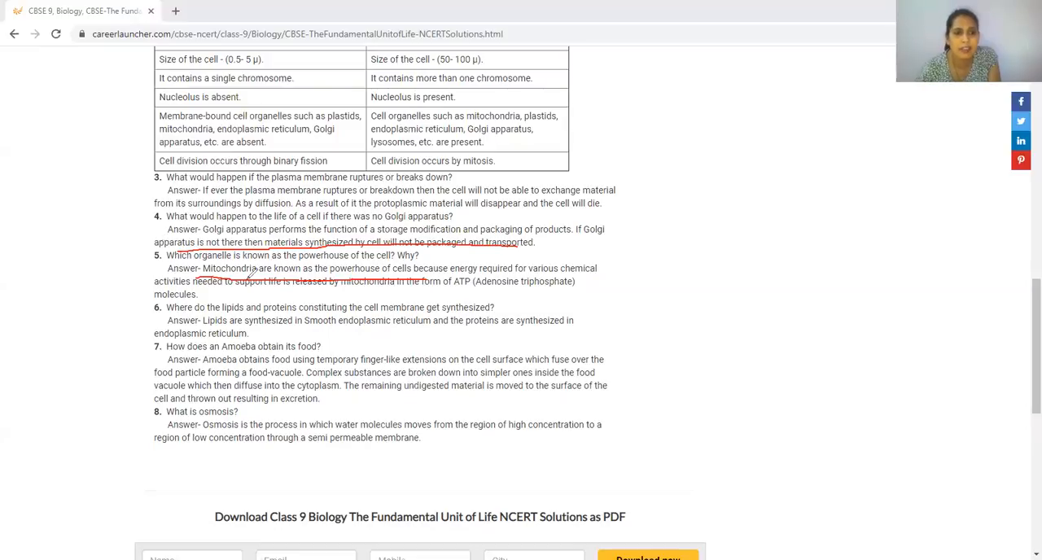
mouse_move(530, 173)
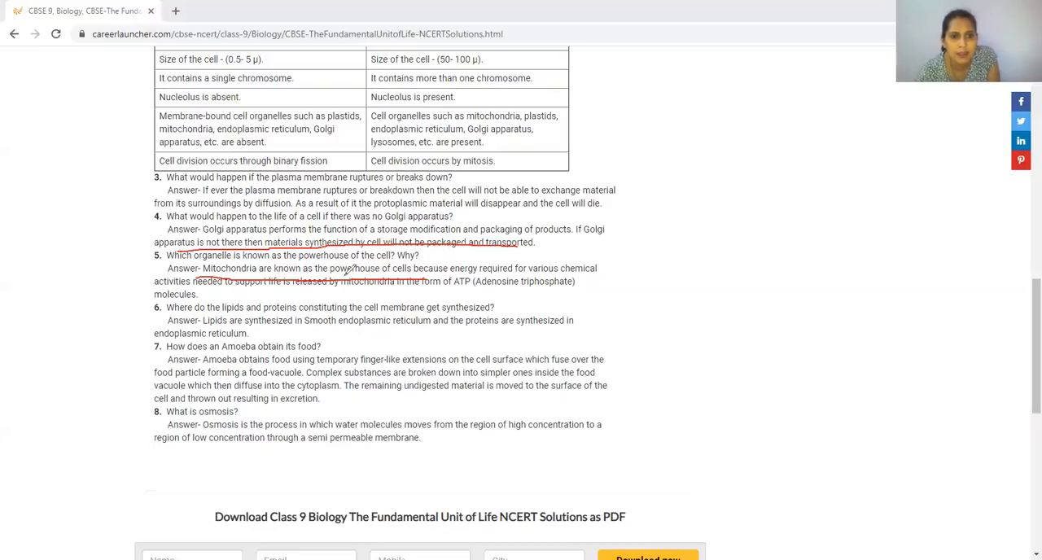
mouse_move(606, 267)
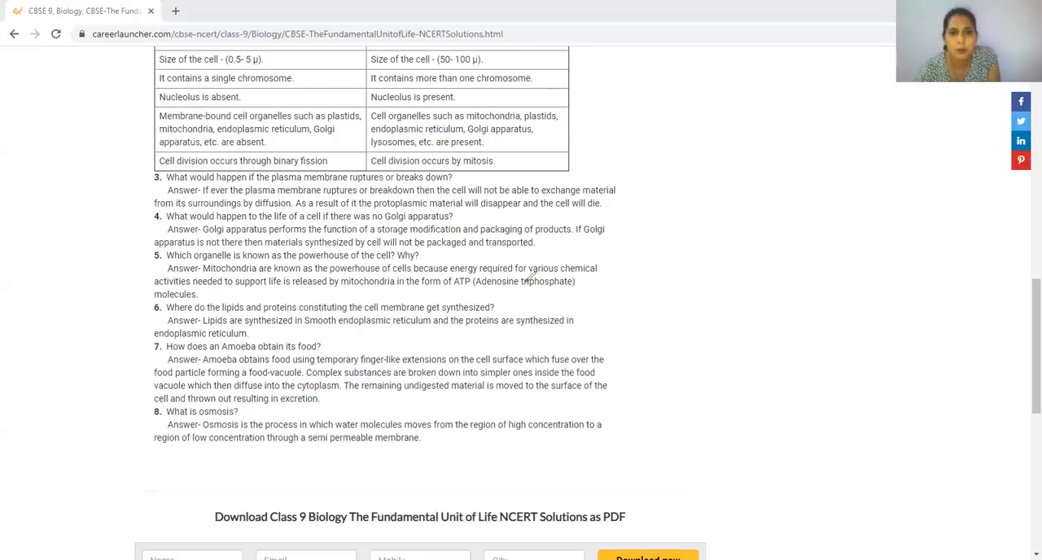
mouse_move(811, 69)
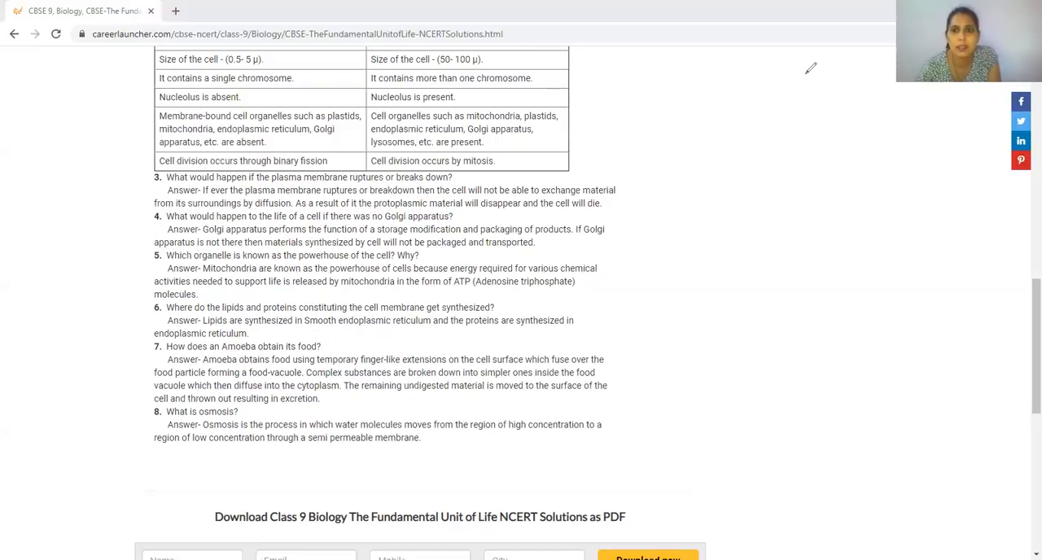
mouse_move(755, 222)
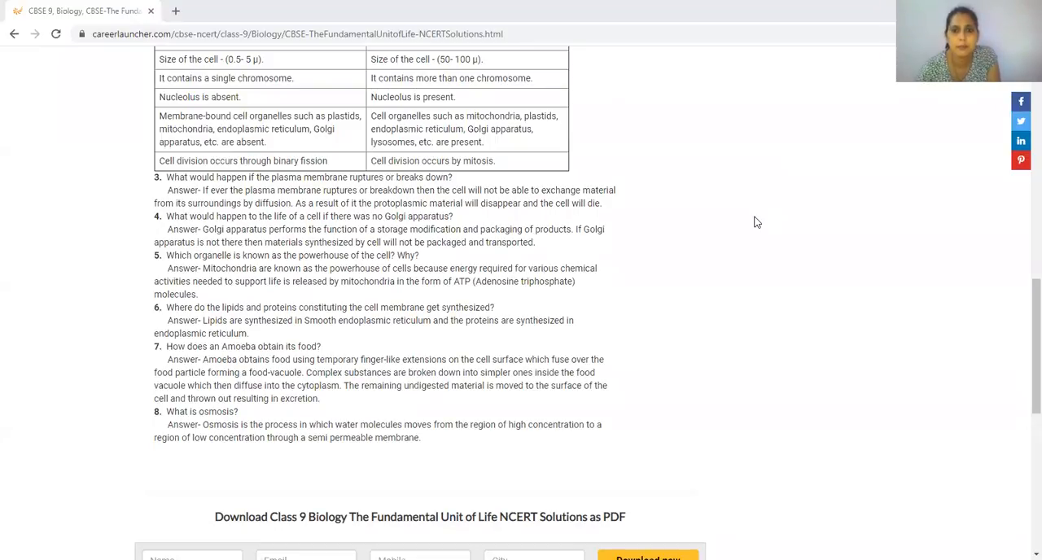
scroll("up", 3)
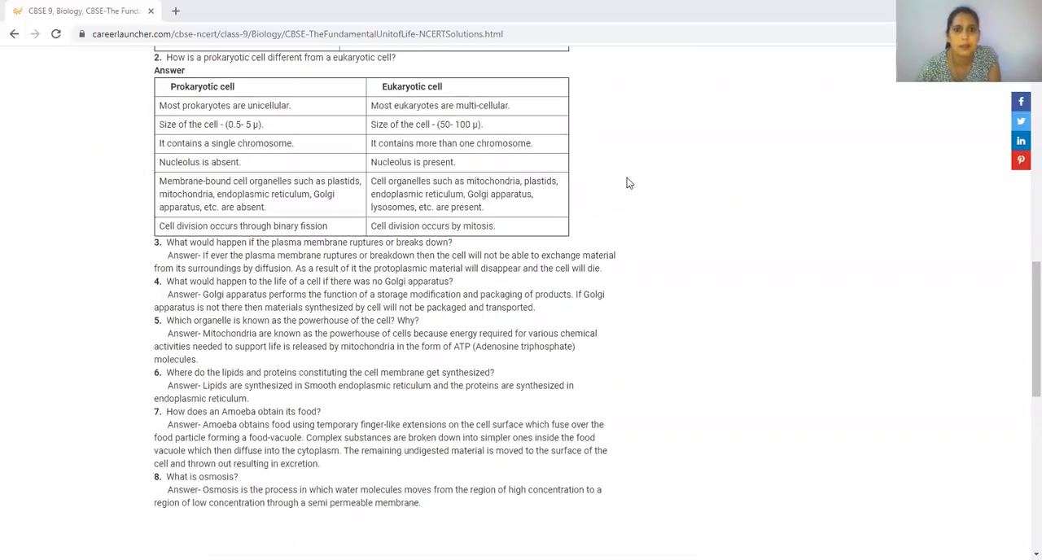
mouse_move(478, 82)
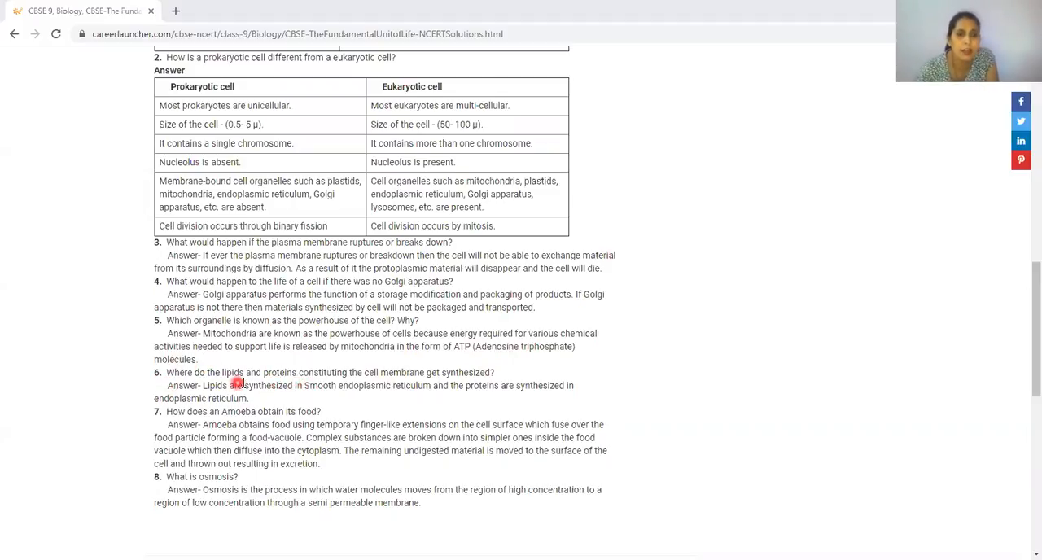
mouse_move(456, 381)
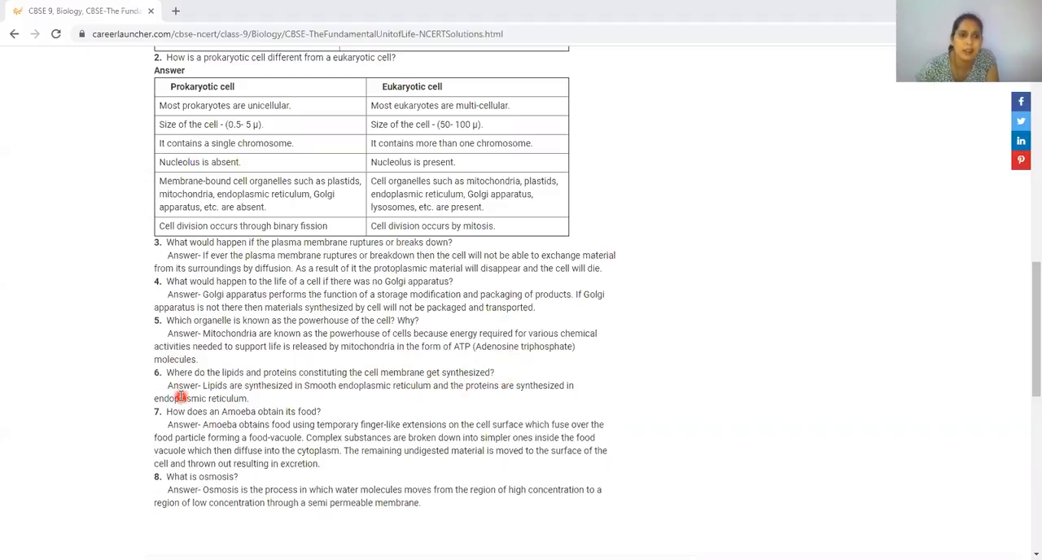
mouse_move(316, 393)
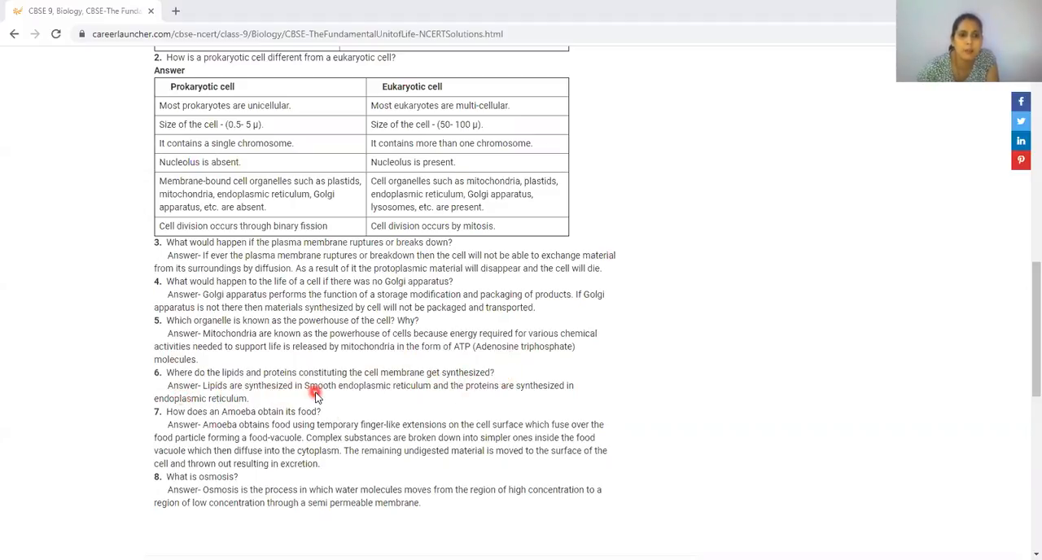
mouse_move(361, 390)
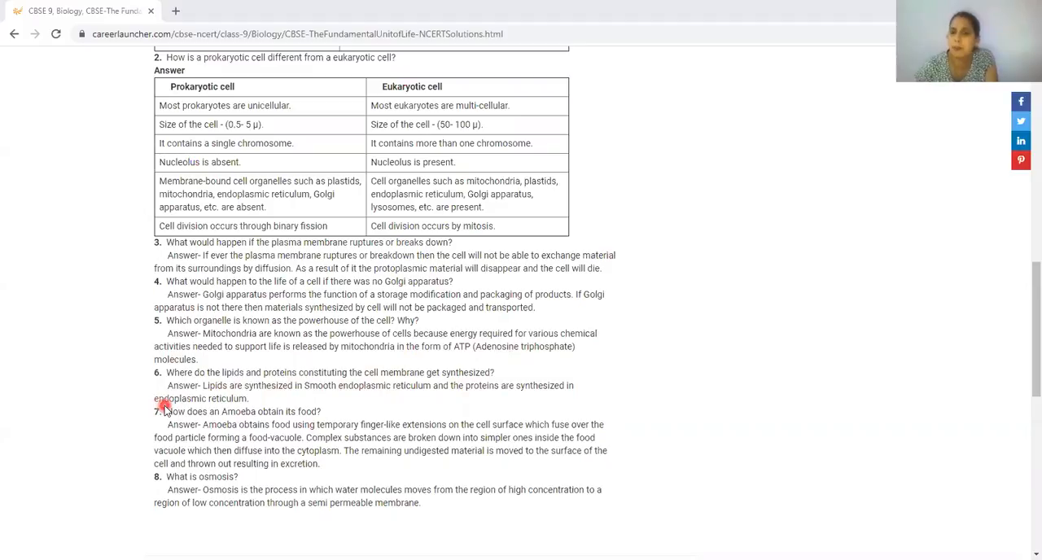
mouse_move(238, 423)
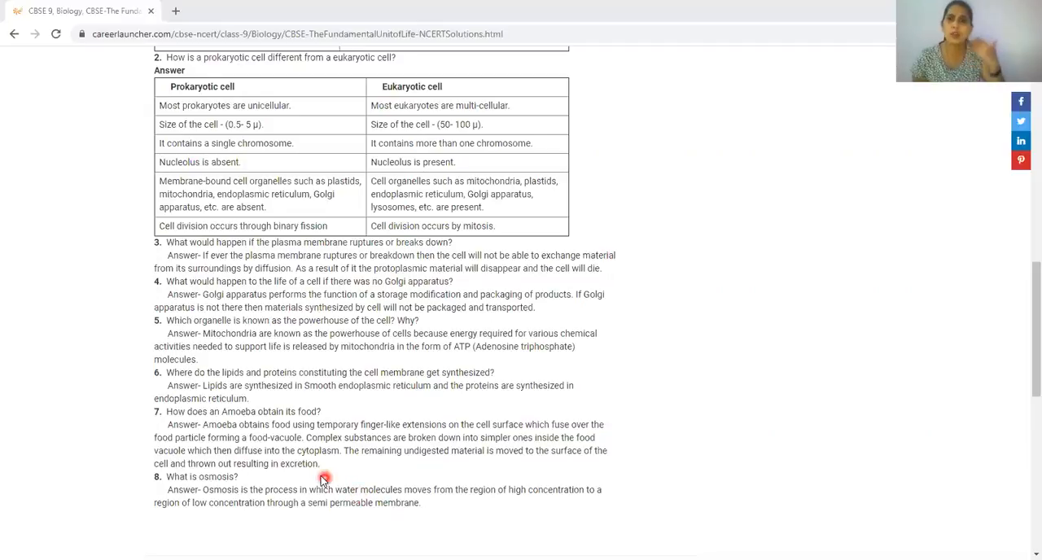
mouse_move(318, 449)
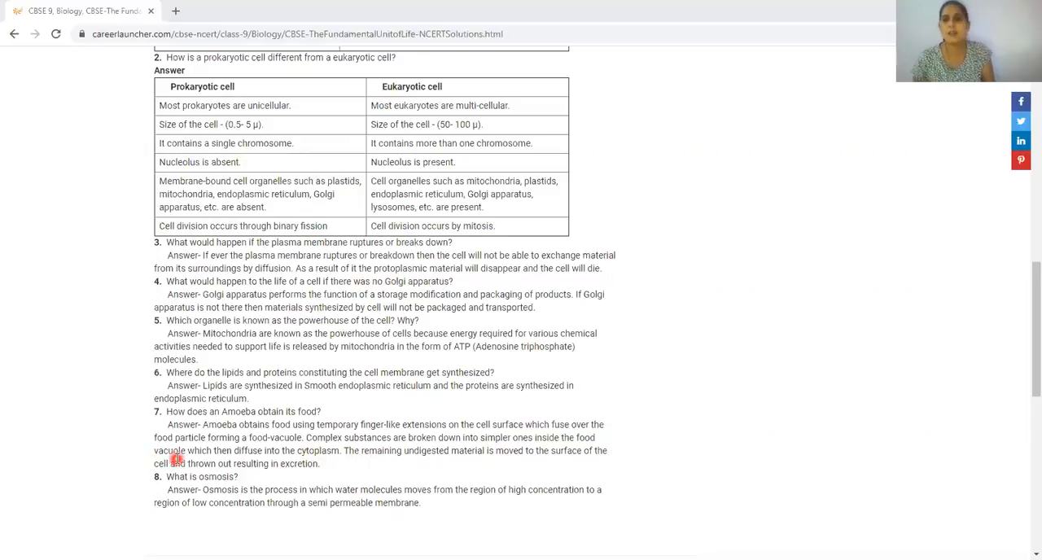
mouse_move(254, 462)
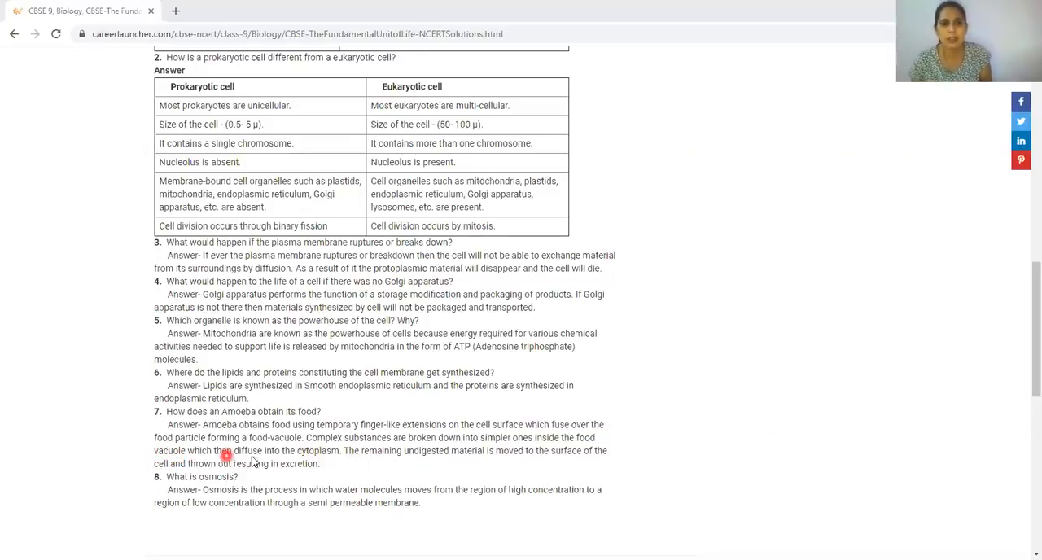
mouse_move(362, 464)
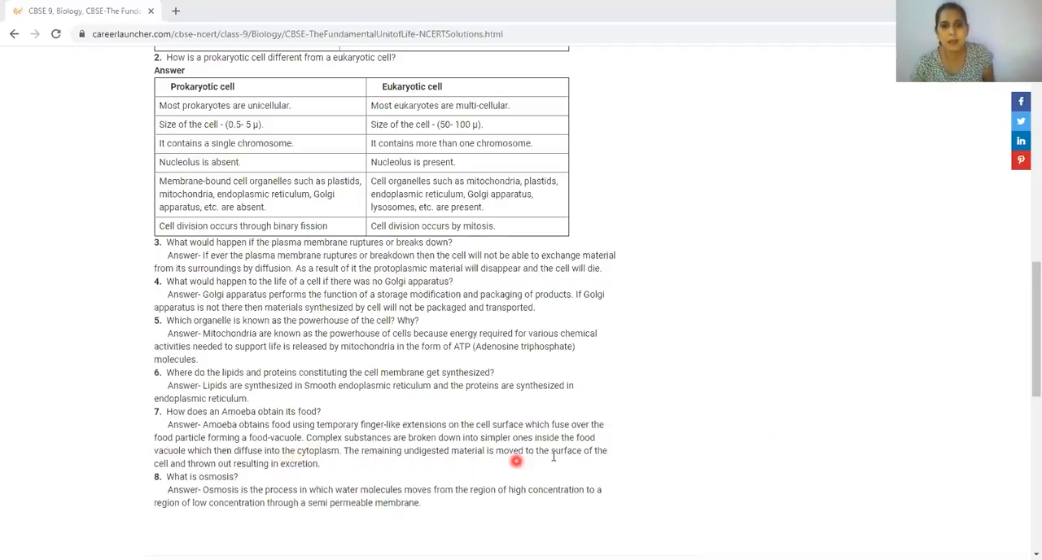
mouse_move(124, 550)
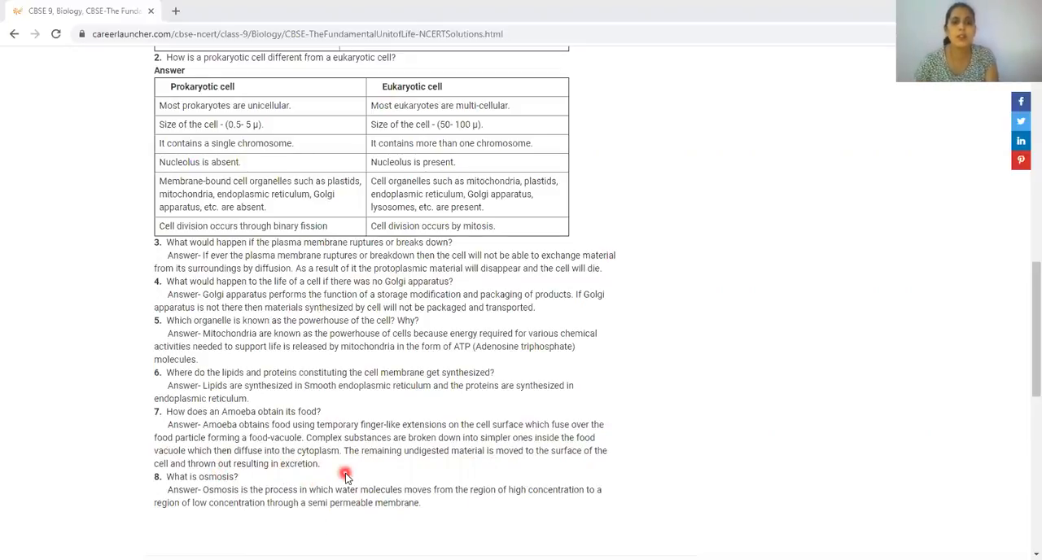
mouse_move(354, 472)
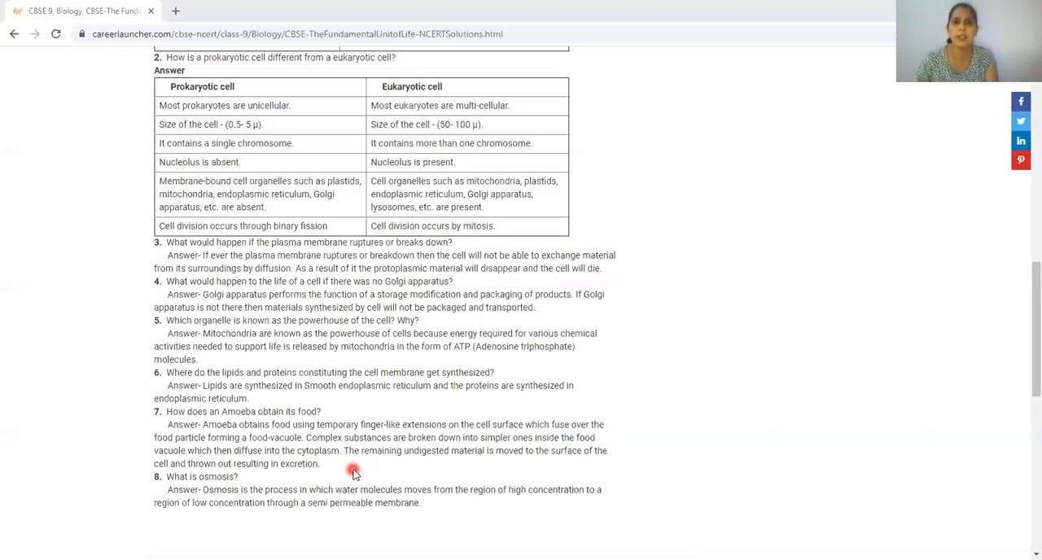
mouse_move(373, 423)
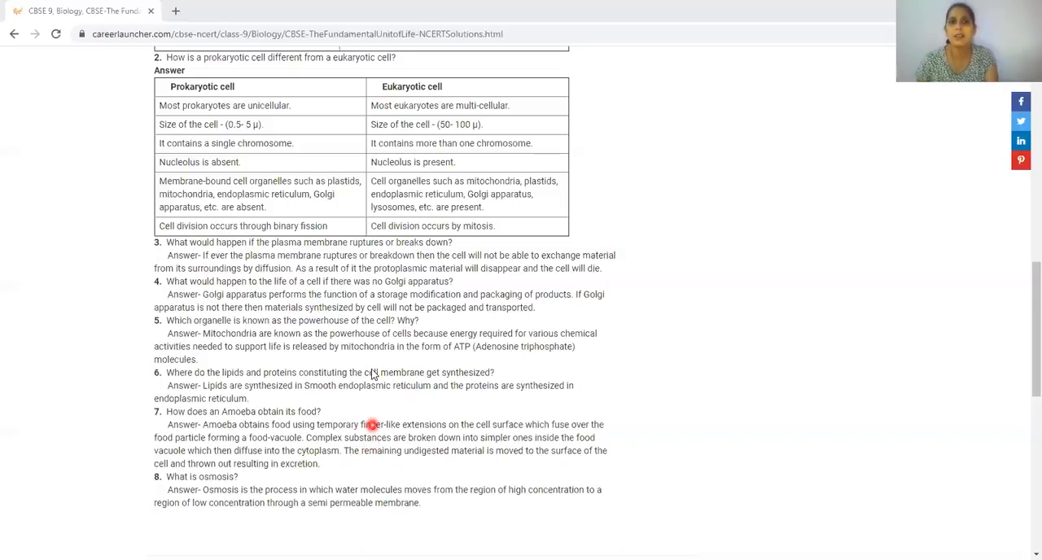
mouse_move(275, 114)
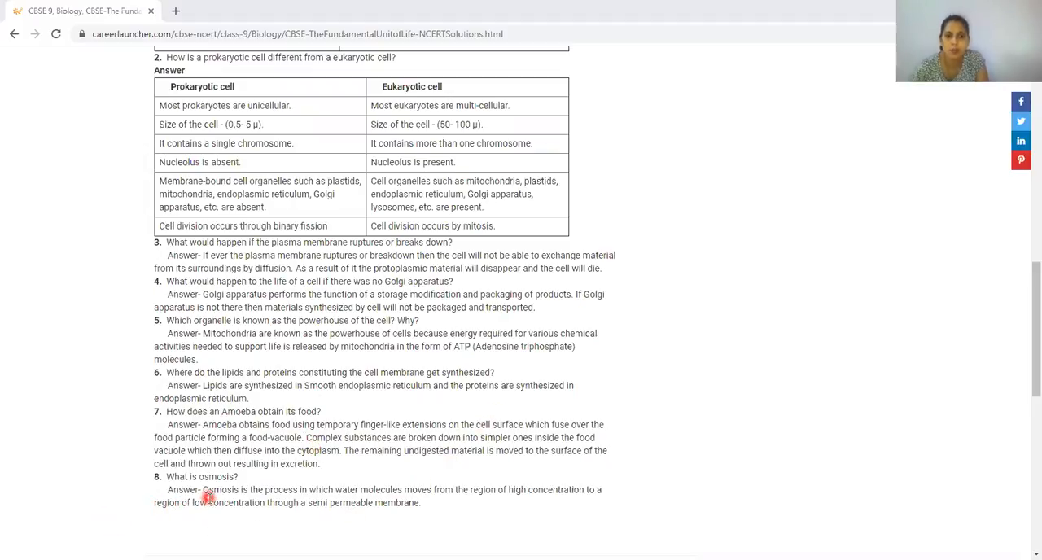
mouse_move(416, 492)
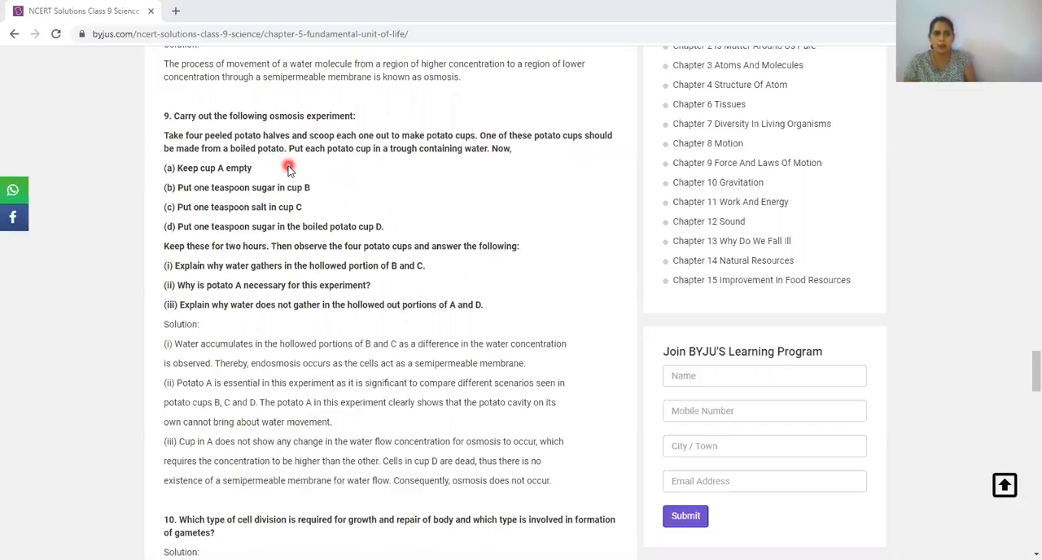
mouse_move(403, 157)
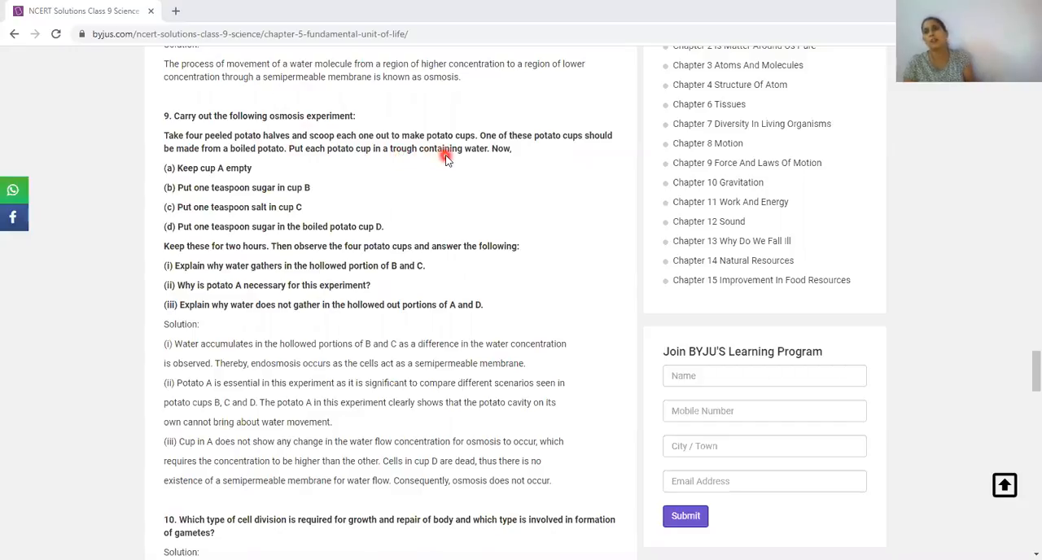
mouse_move(453, 161)
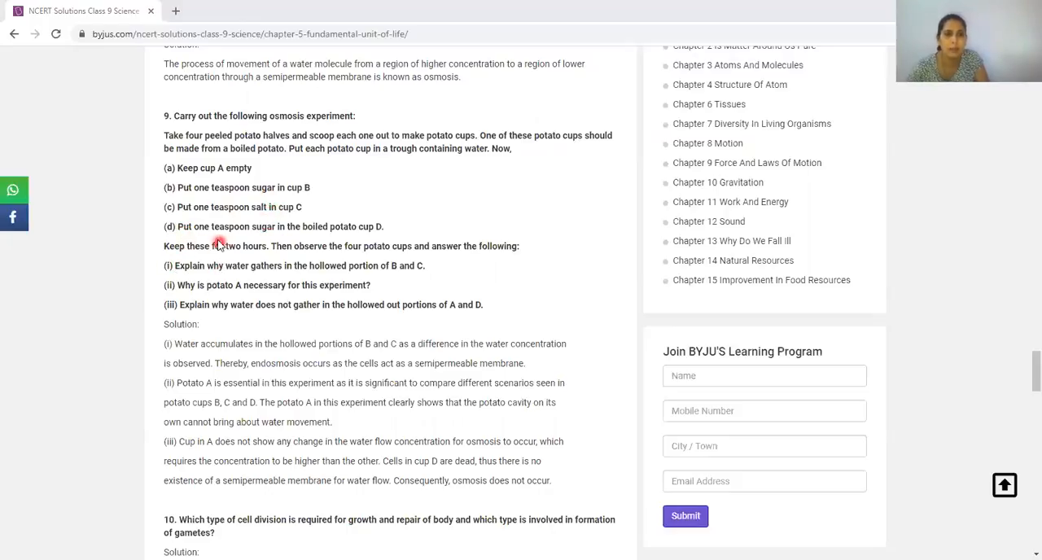
mouse_move(384, 215)
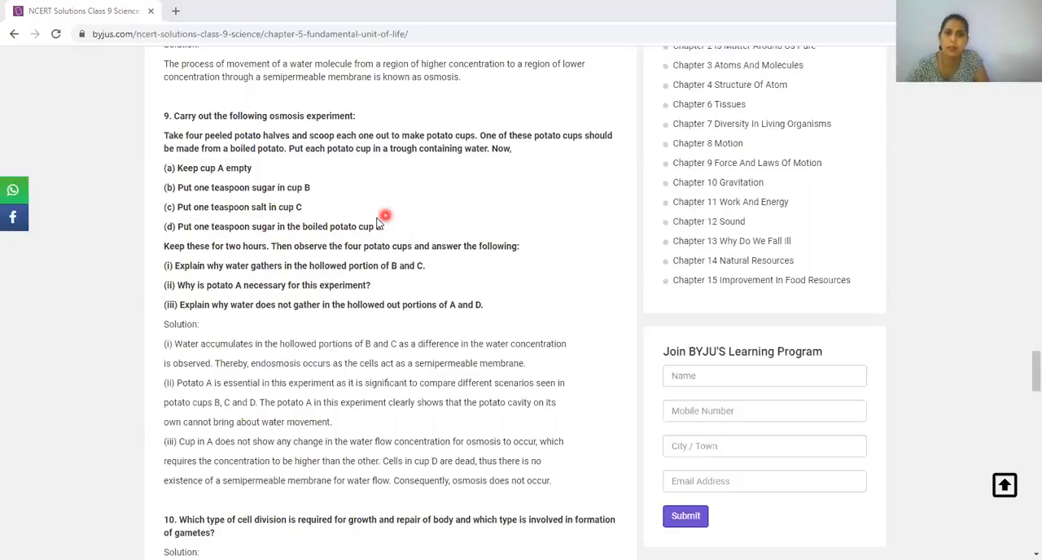
mouse_move(364, 205)
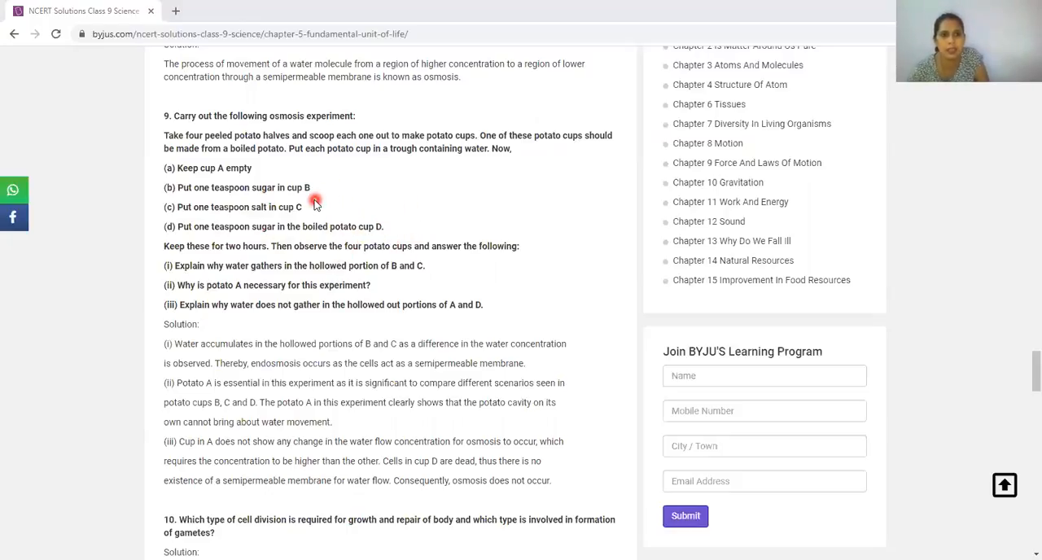
mouse_move(345, 201)
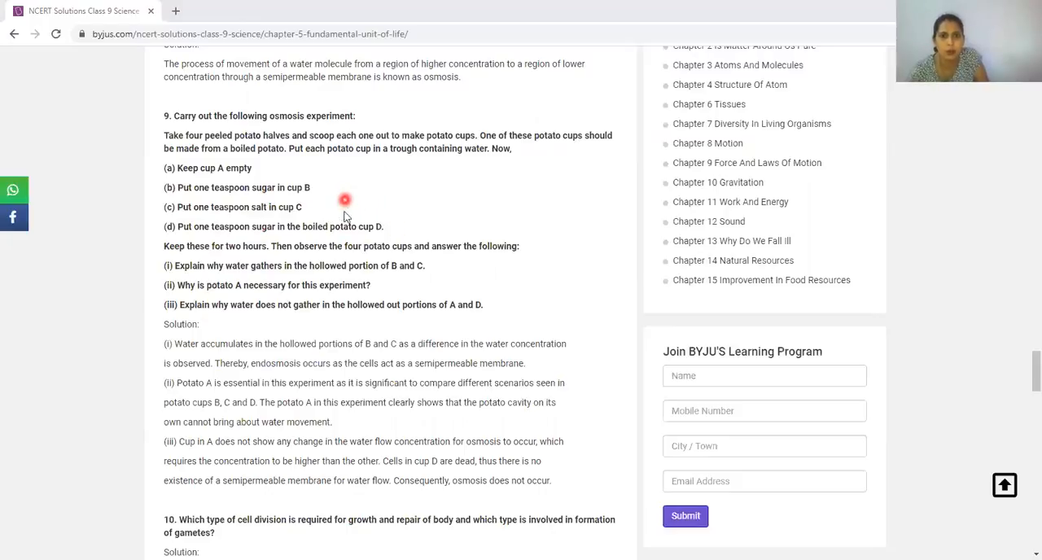
mouse_move(374, 218)
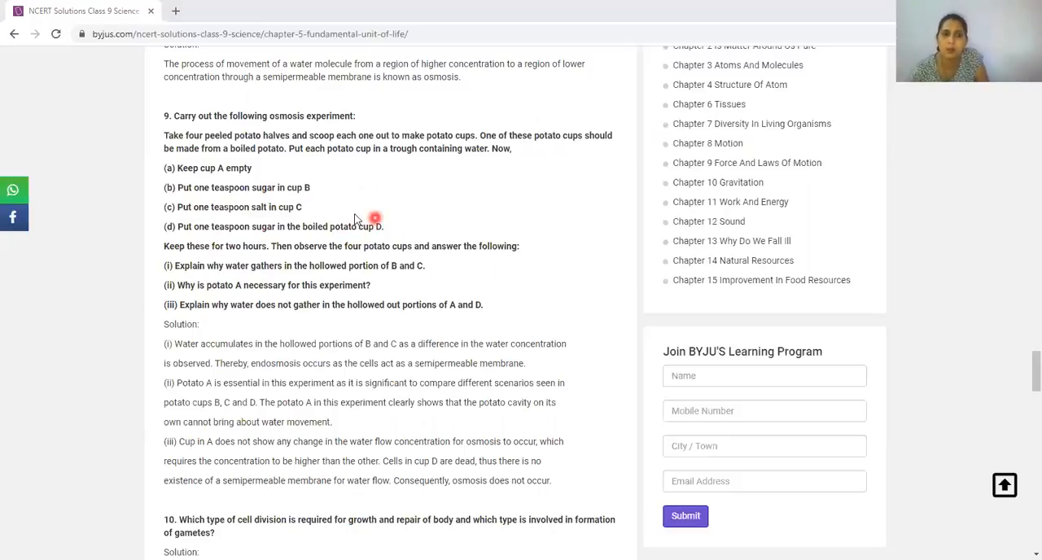
mouse_move(372, 236)
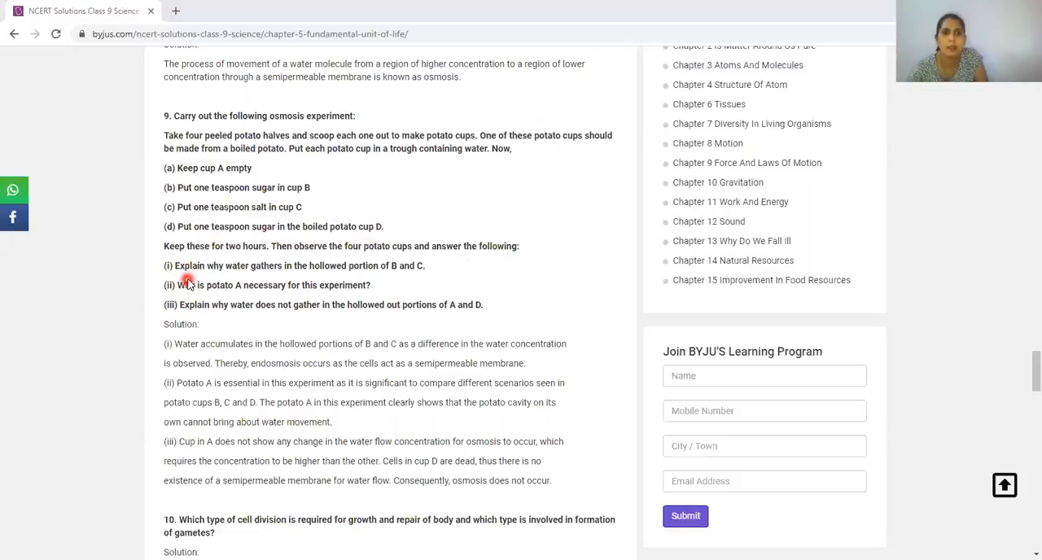
mouse_move(254, 280)
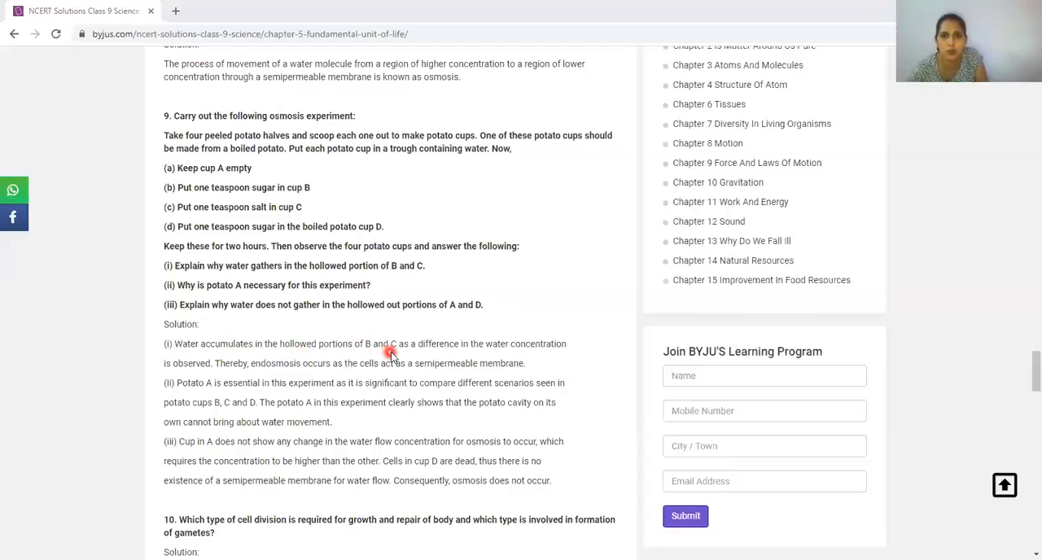
mouse_move(454, 355)
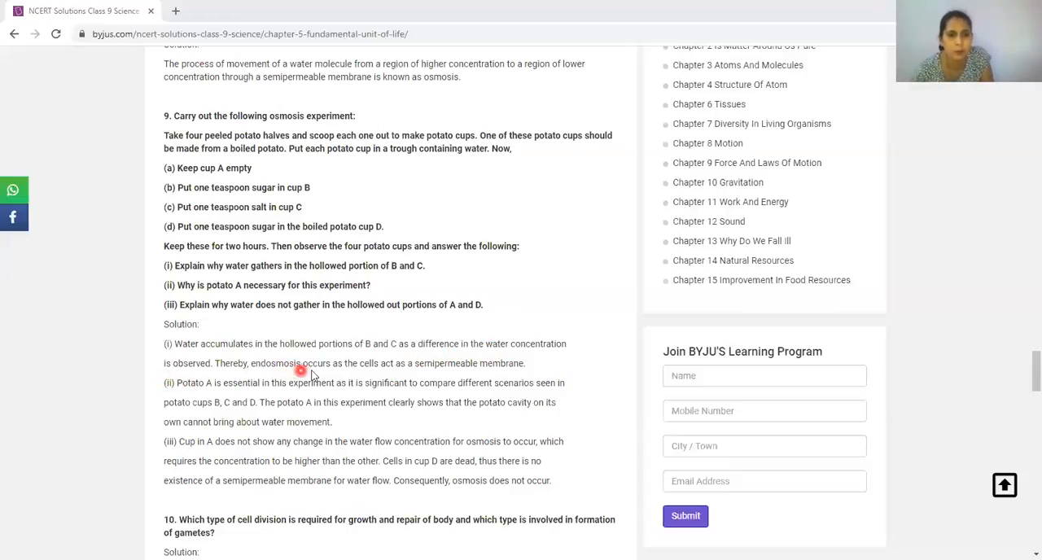
mouse_move(340, 371)
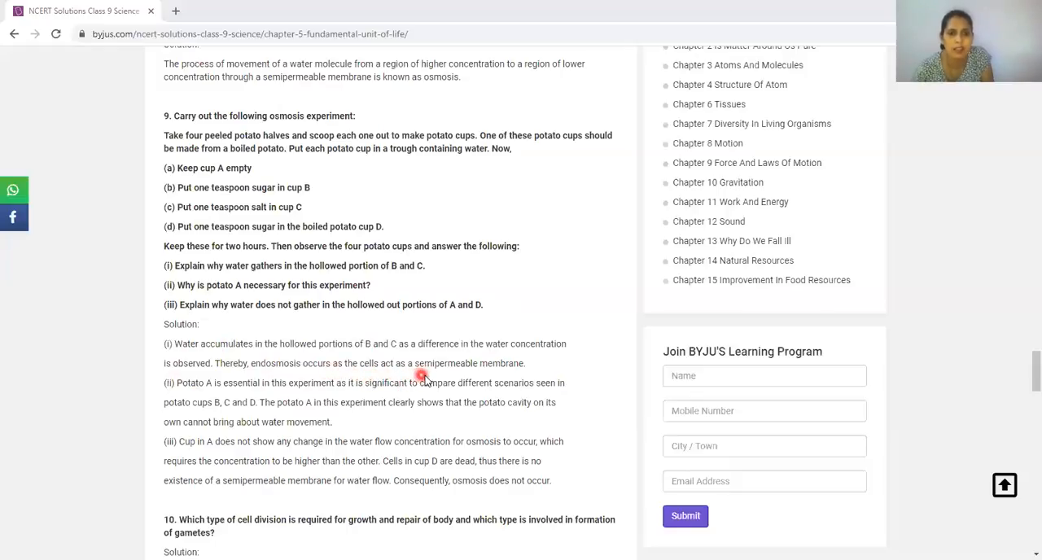
mouse_move(476, 373)
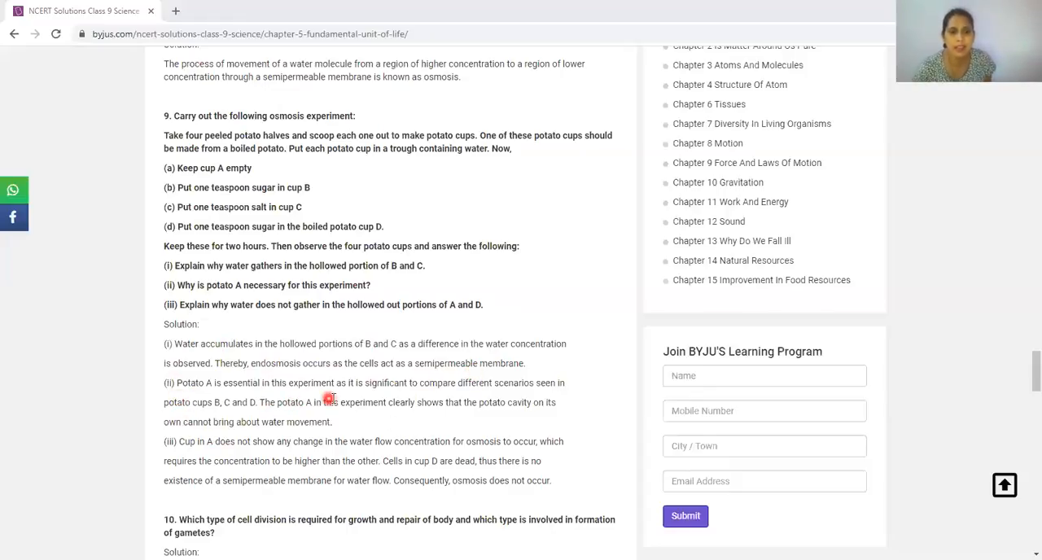
mouse_move(452, 394)
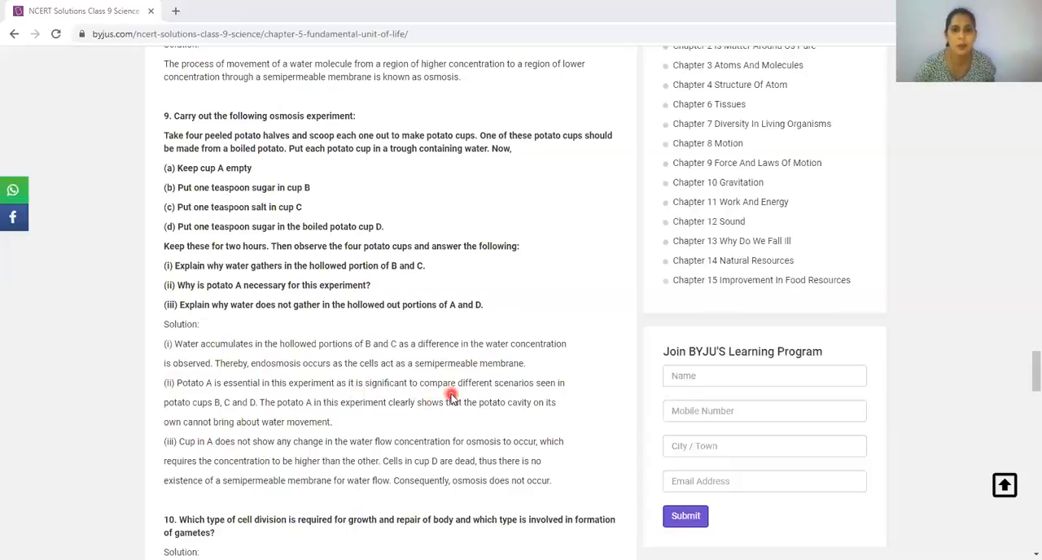
mouse_move(166, 423)
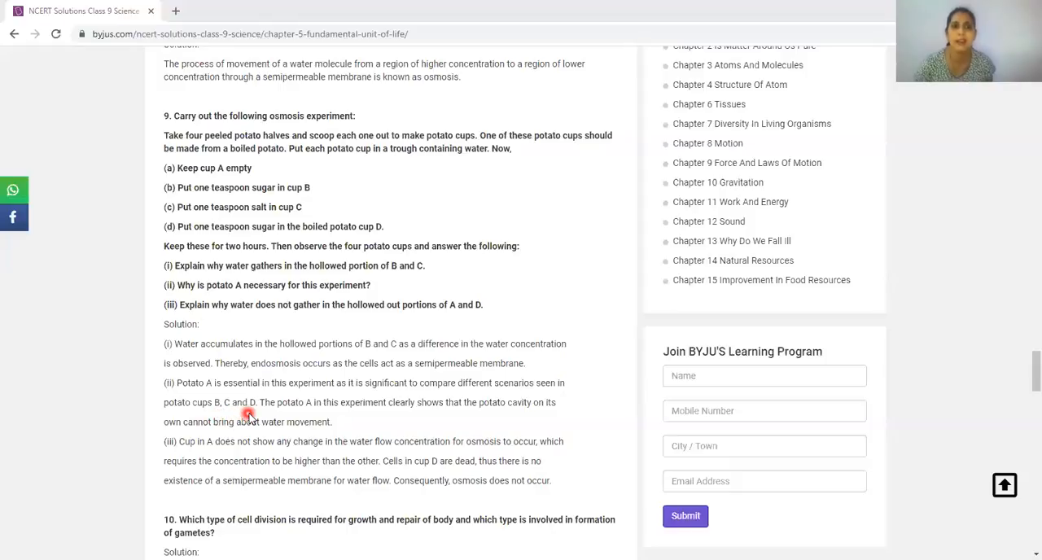
mouse_move(322, 410)
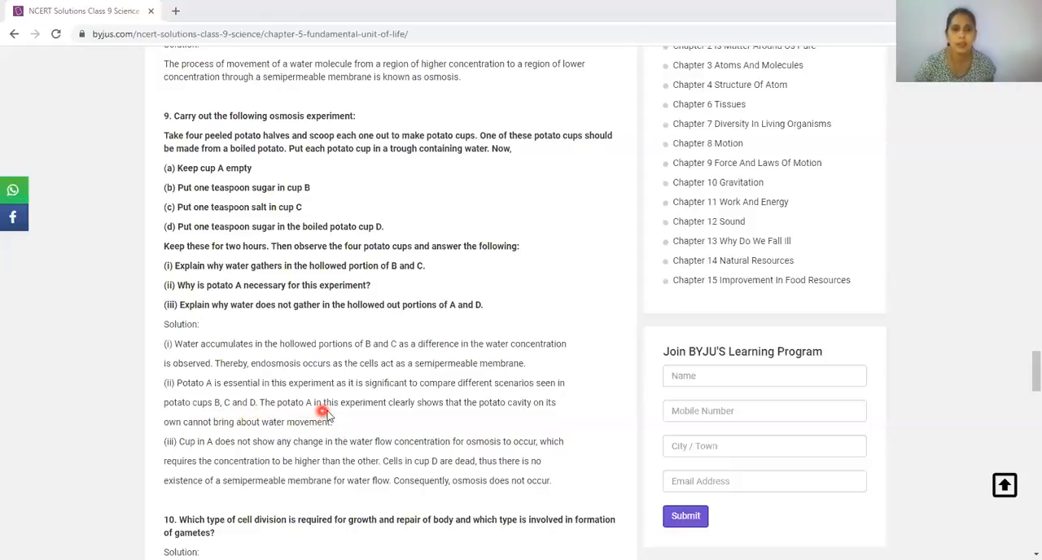
mouse_move(422, 410)
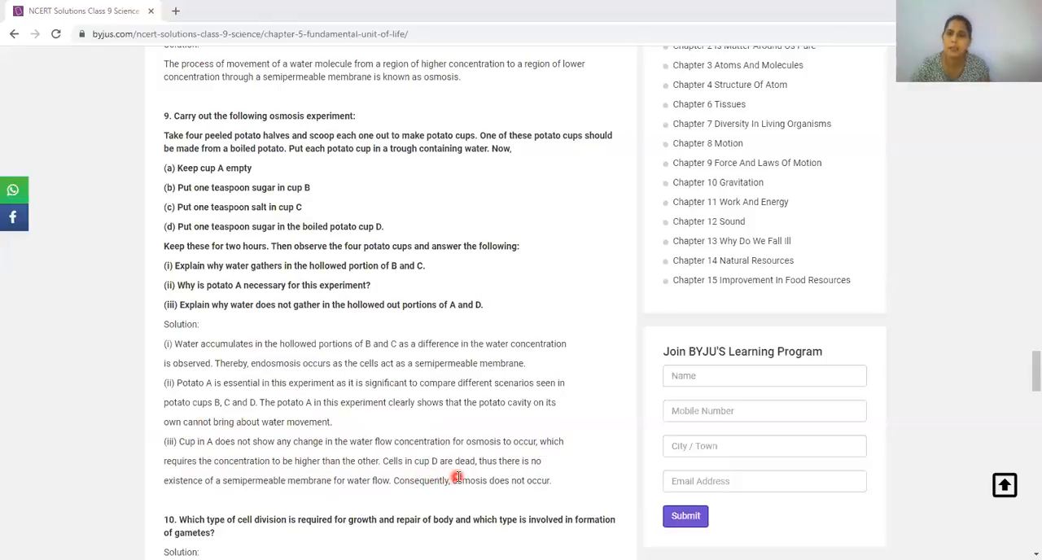
mouse_move(389, 492)
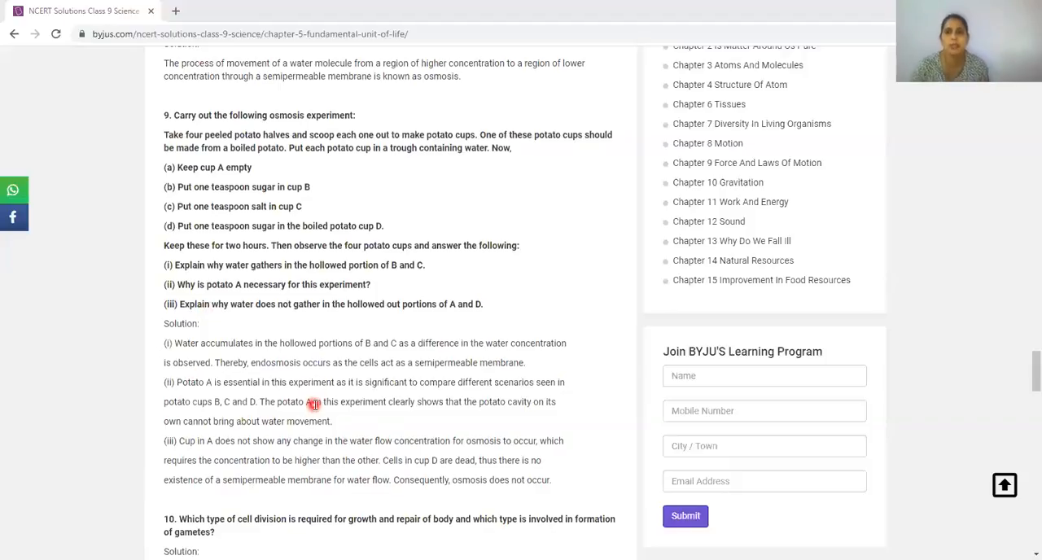
- Scroll the BYJU'S page to question 10's mitosis-and-meiosis answer
scroll("down", 3)
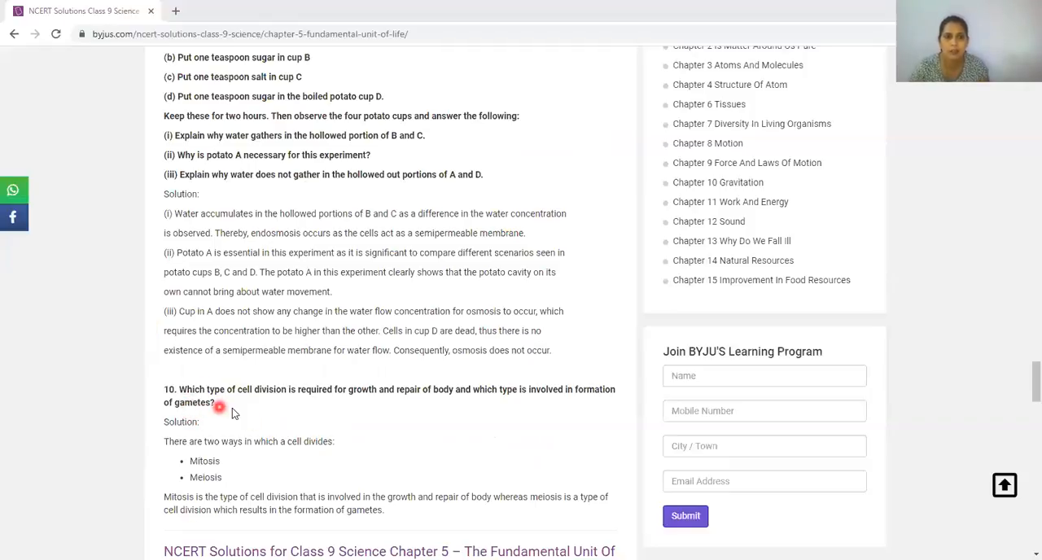
mouse_move(487, 422)
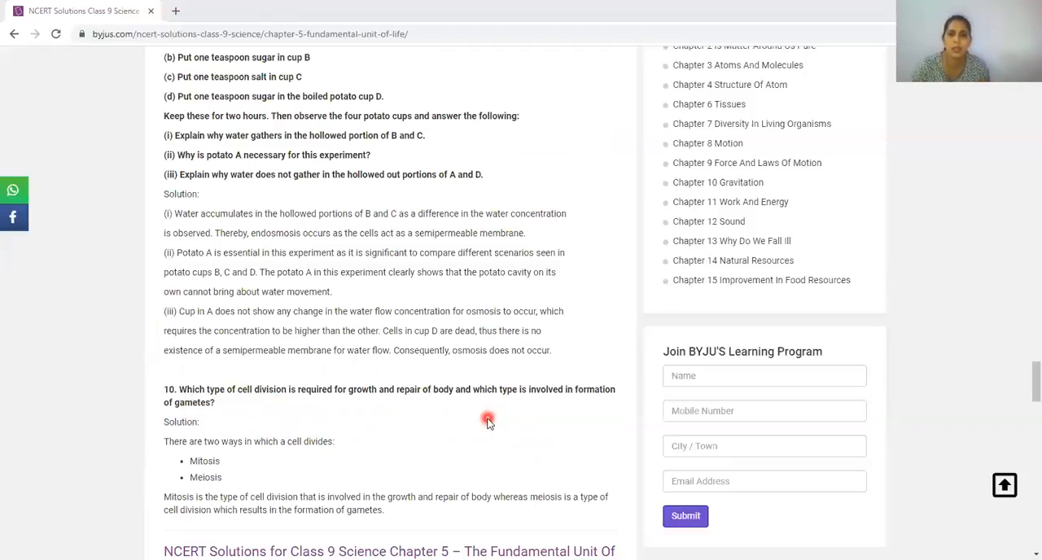
mouse_move(550, 420)
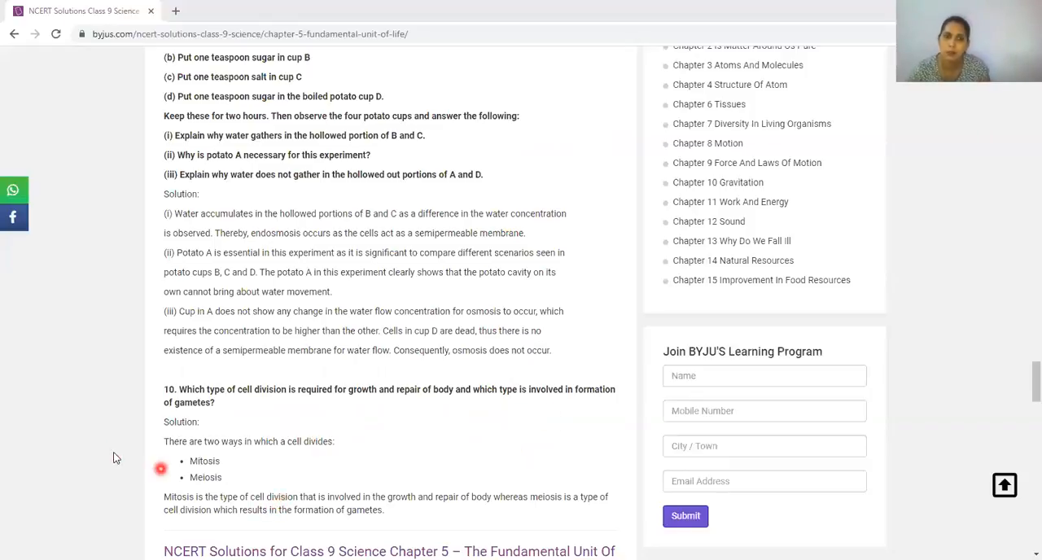
mouse_move(280, 381)
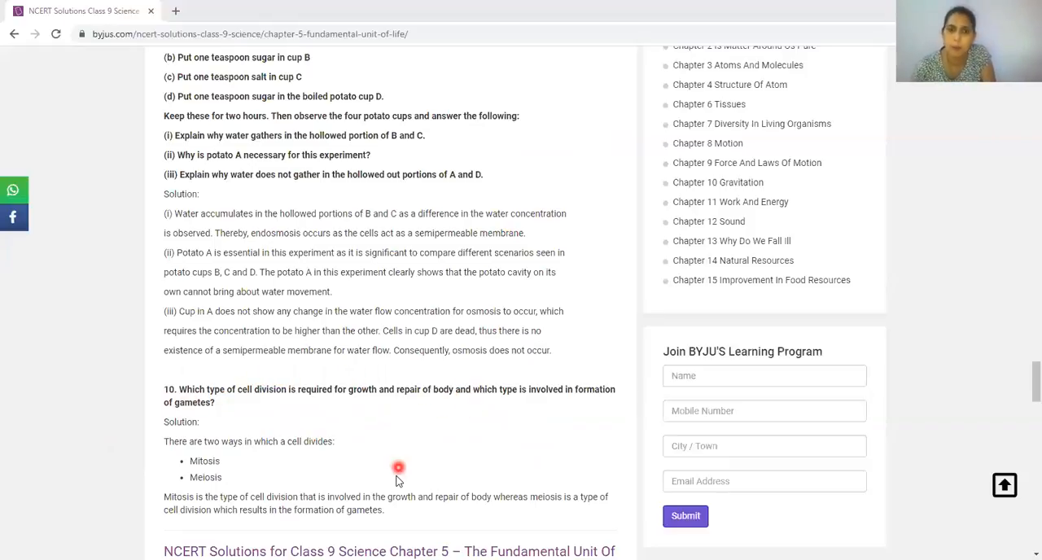
mouse_move(214, 514)
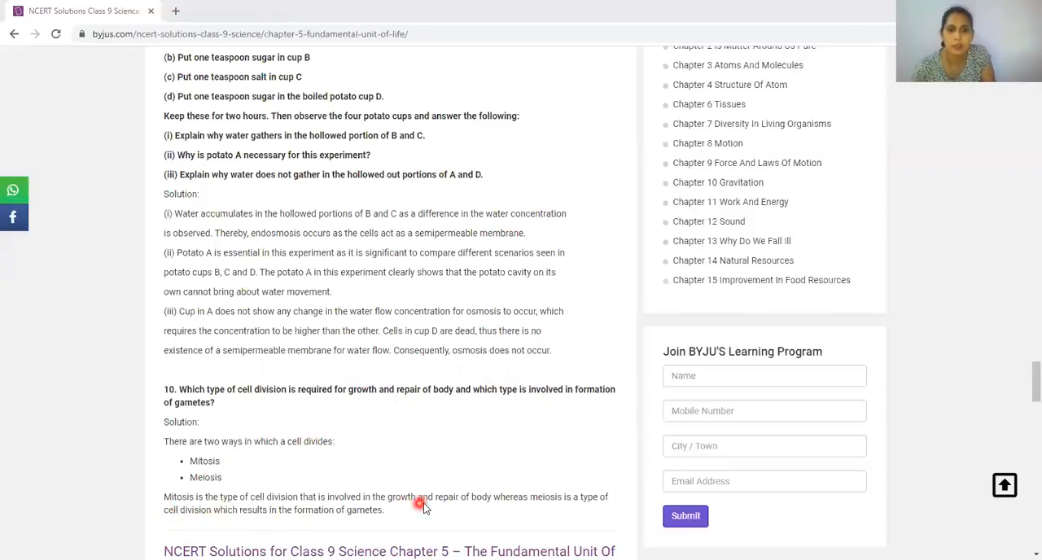
mouse_move(553, 504)
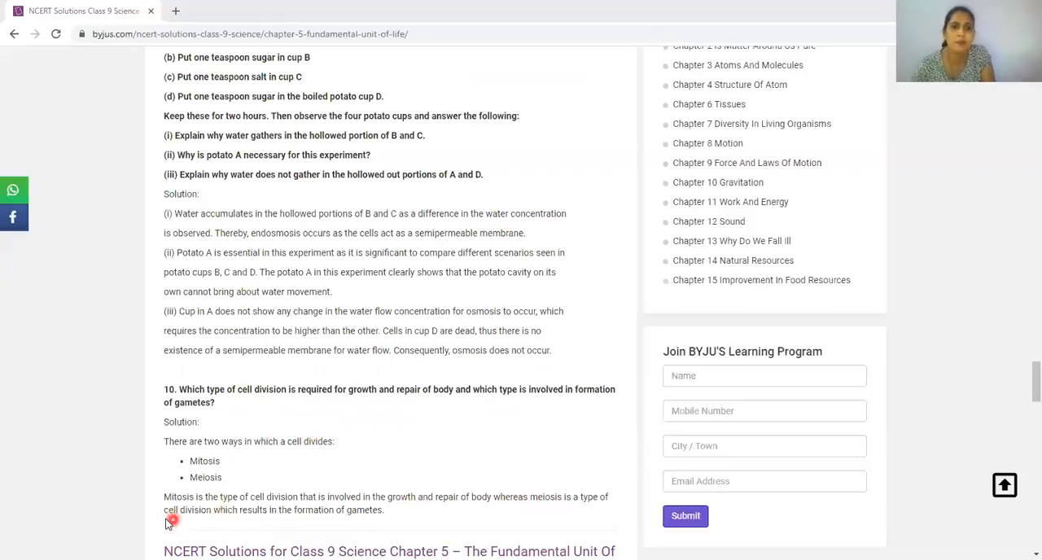
mouse_move(375, 518)
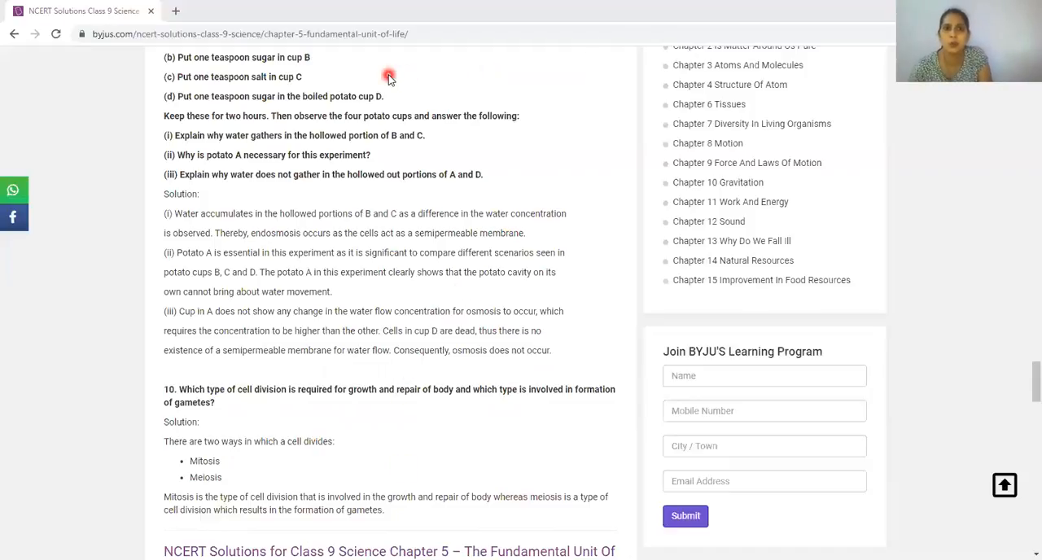
mouse_move(543, 60)
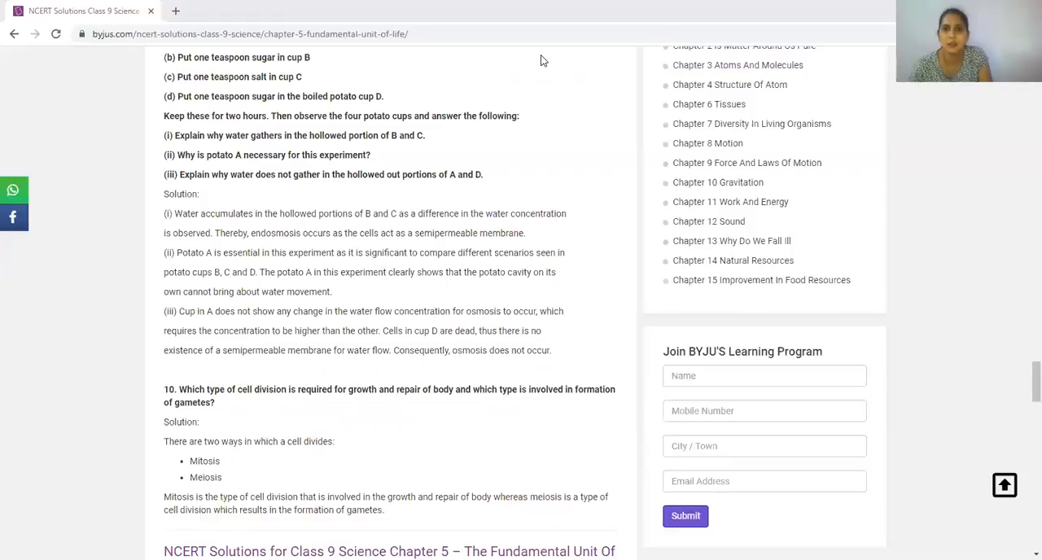
left_click(299, 83)
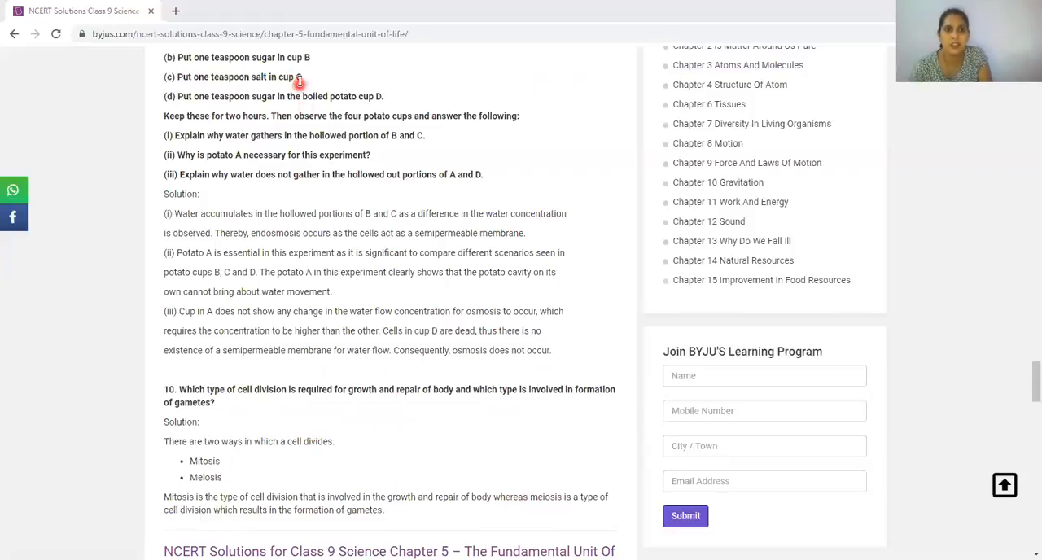